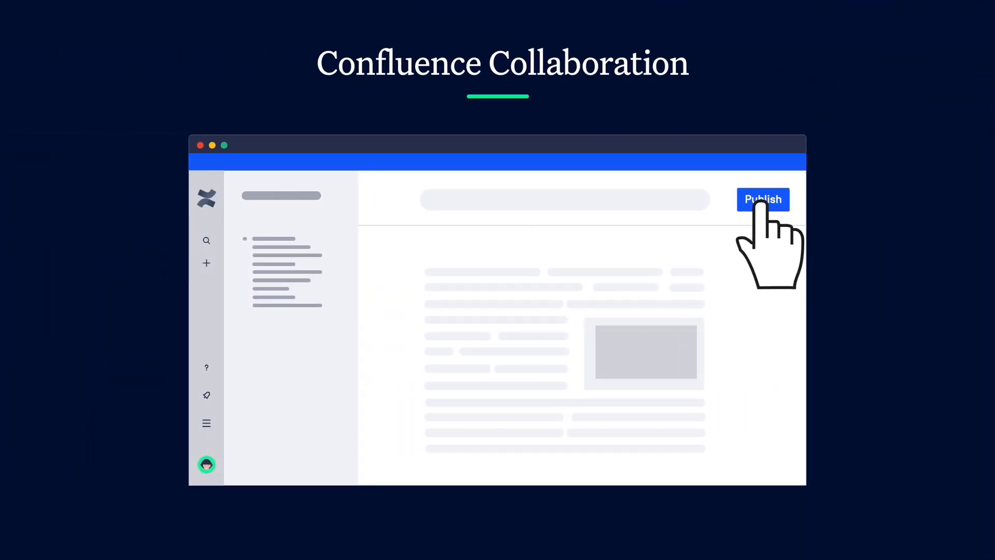
# Check the FAQs page's quality issue summary, then go to the Good Software space overview.
pyautogui.click(762, 199)
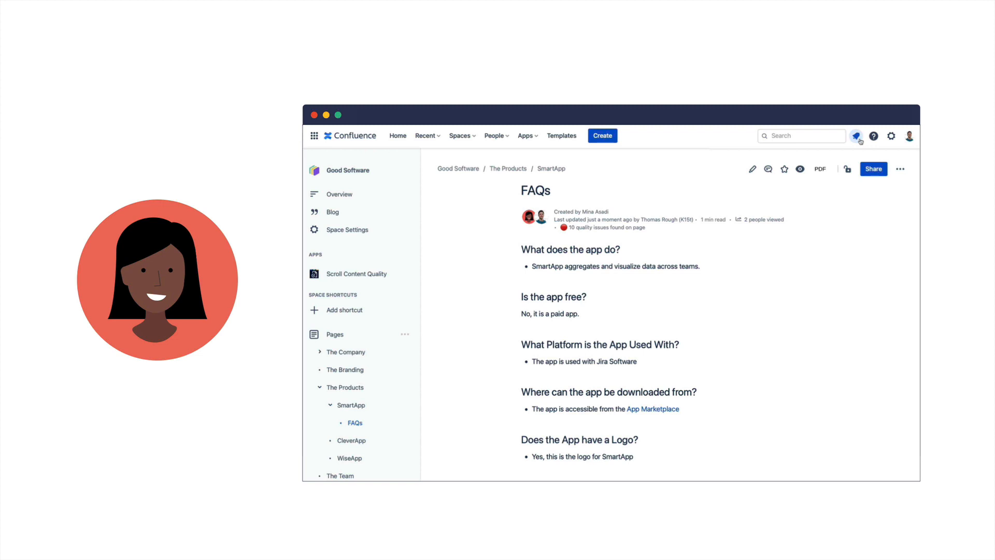
pyautogui.click(563, 229)
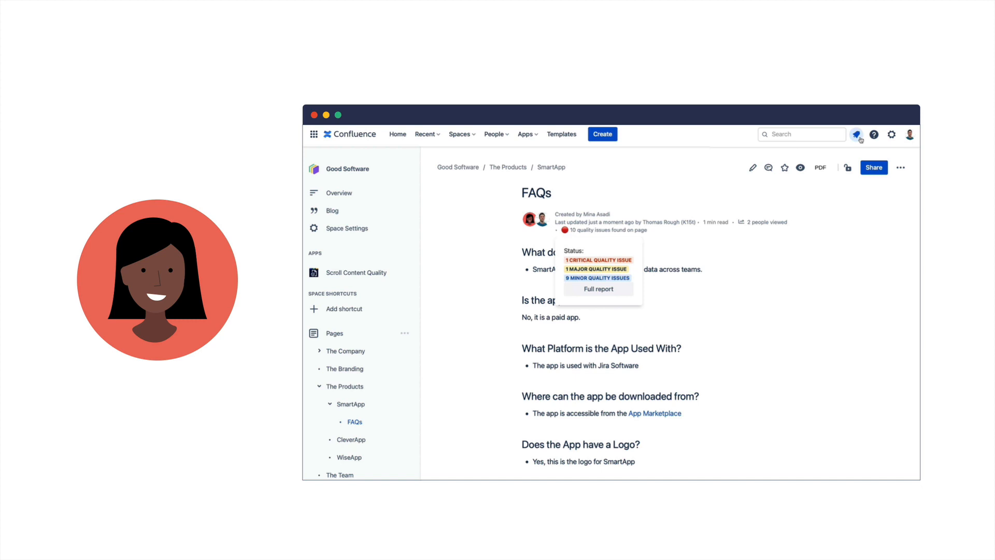
pyautogui.click(597, 288)
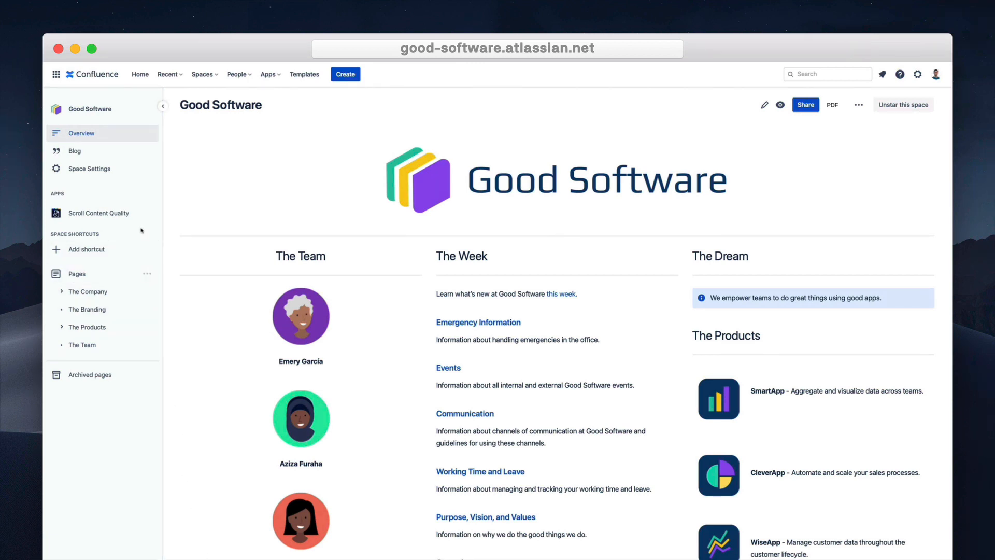
# Open Scroll Content Quality under the sidebar's Apps and activate the quality check.
pyautogui.click(98, 213)
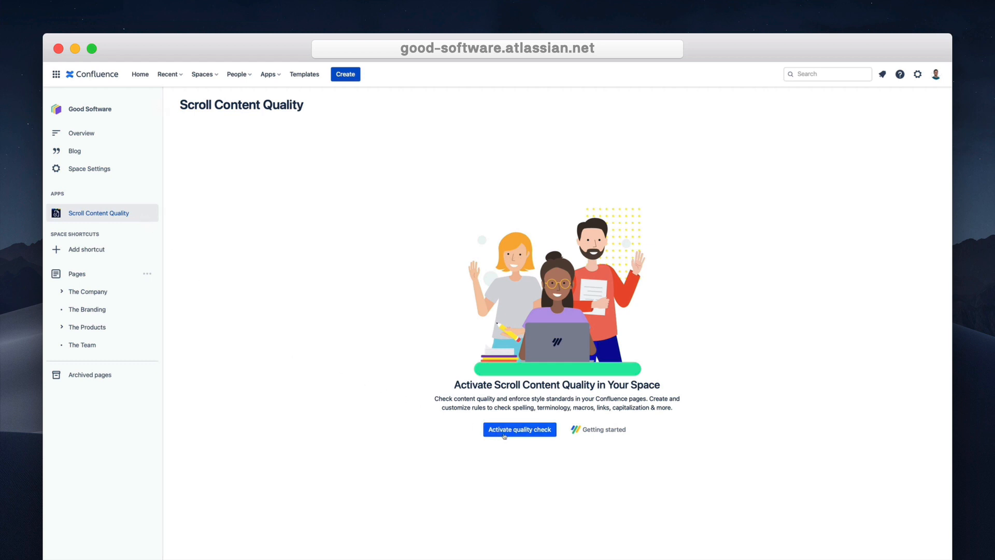
pyautogui.click(519, 429)
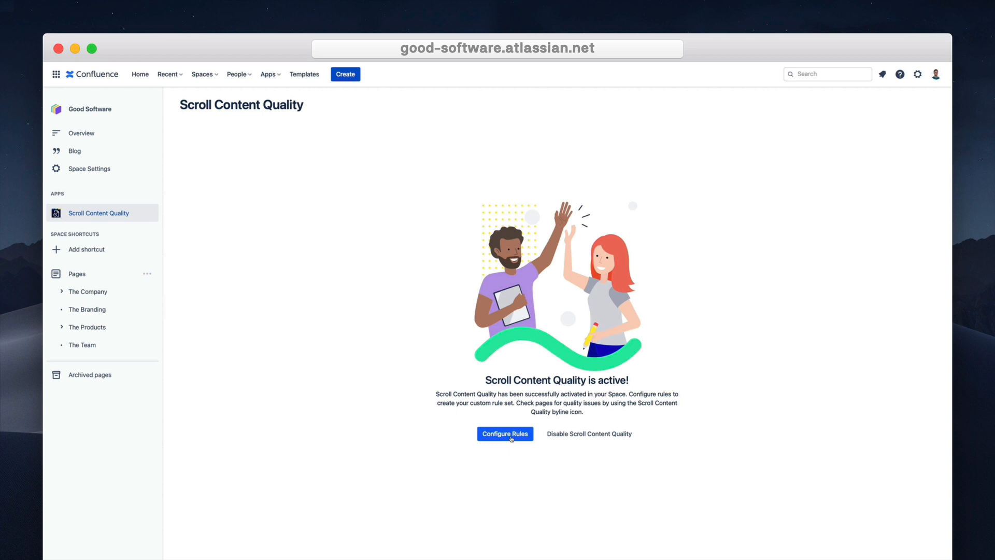
# Add inclusive-language, Jira terminology and blocked code macro rules to the YAML rule set.
pyautogui.click(504, 433)
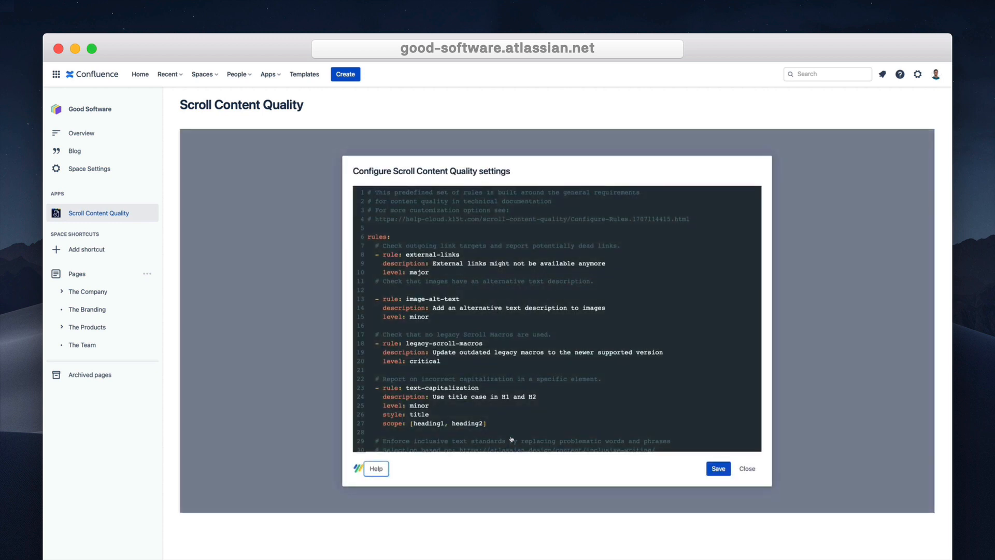
pyautogui.moveTo(542, 410)
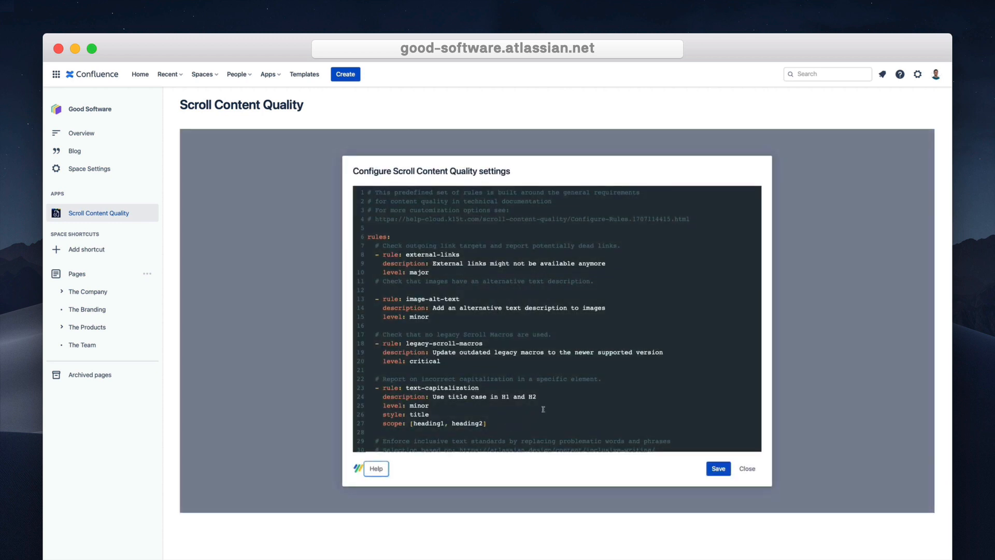
pyautogui.moveTo(707, 316)
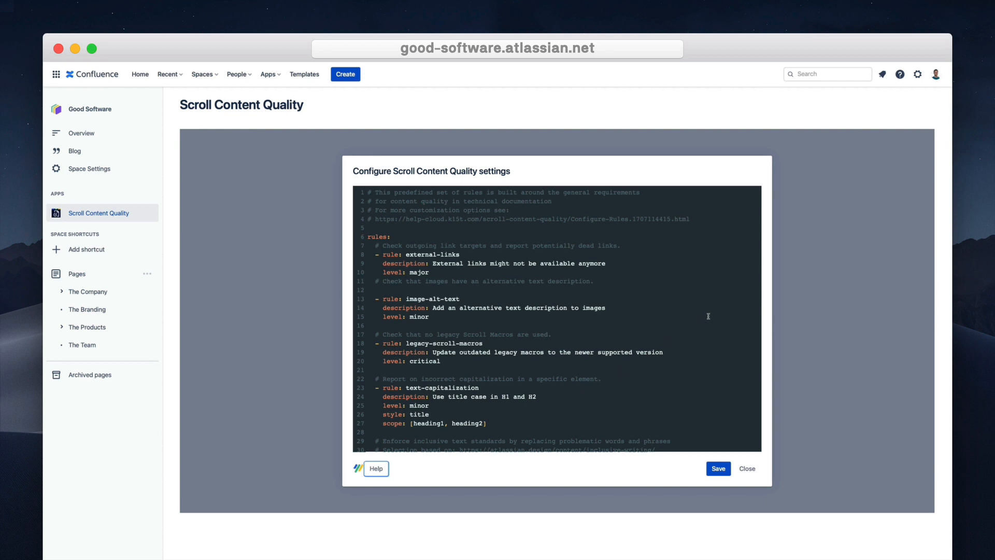
pyautogui.moveTo(733, 321)
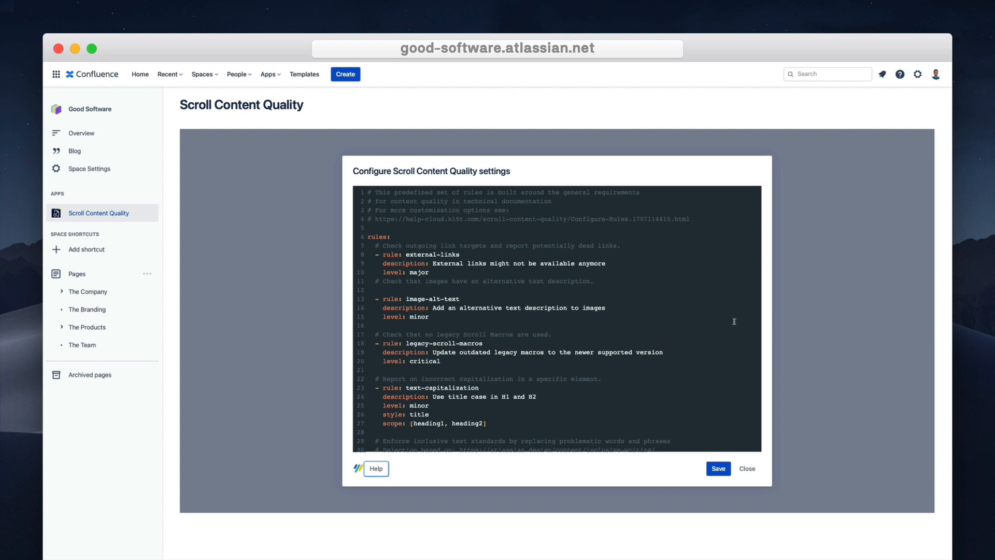
pyautogui.scroll(-3)
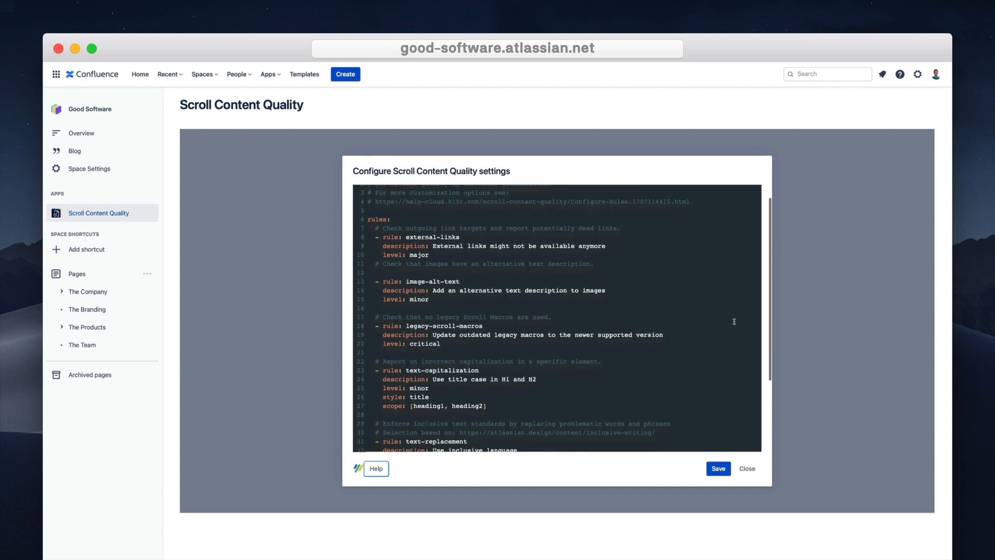
pyautogui.scroll(-3)
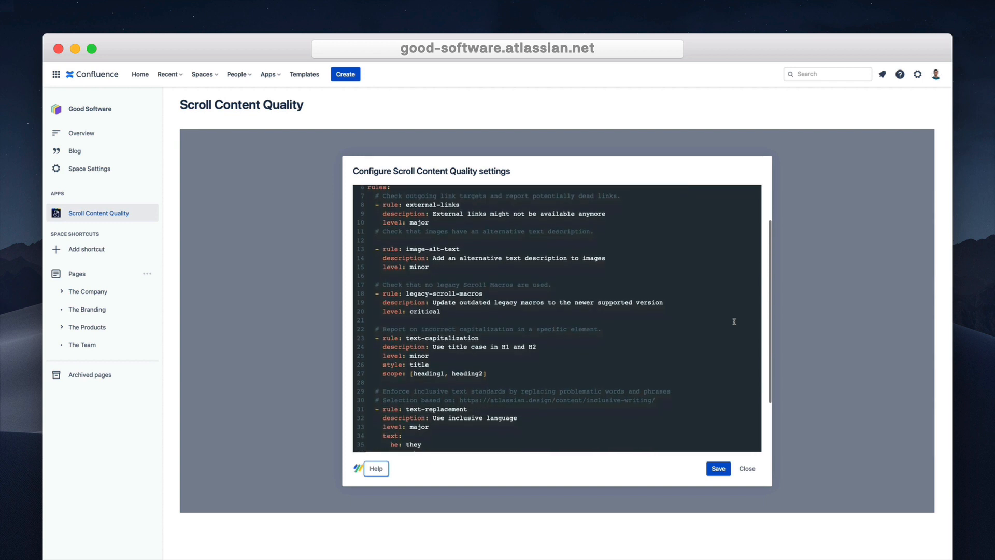
pyautogui.scroll(-3)
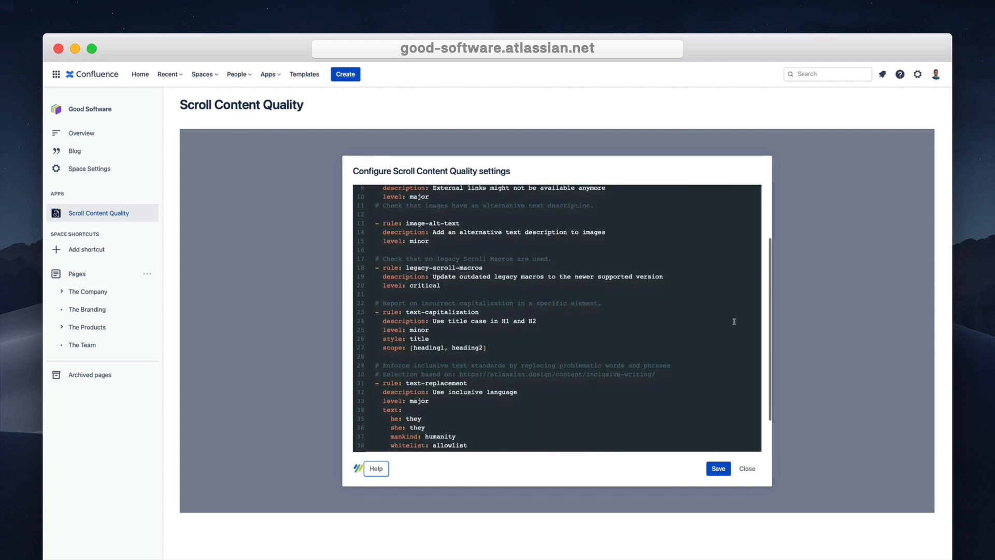
pyautogui.scroll(-3)
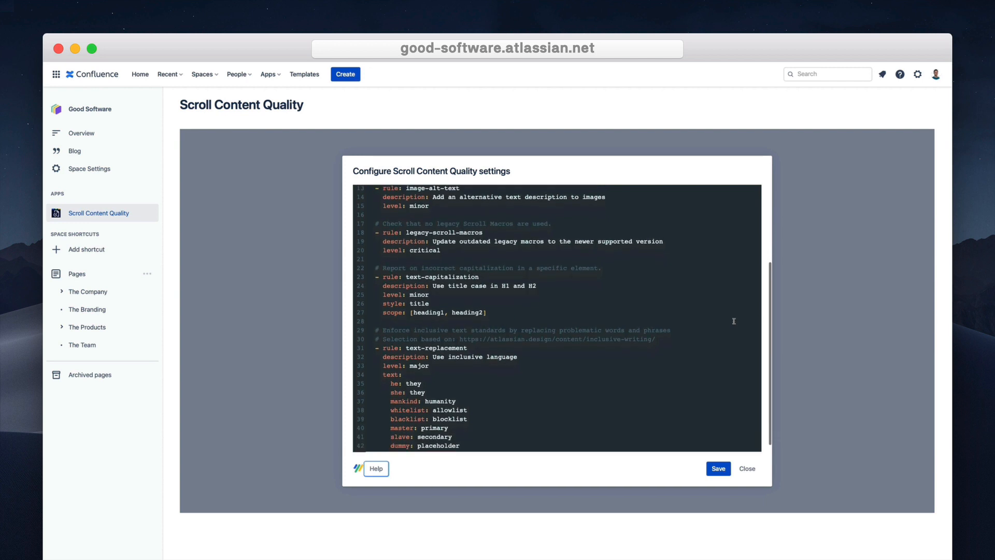
pyautogui.scroll(-3)
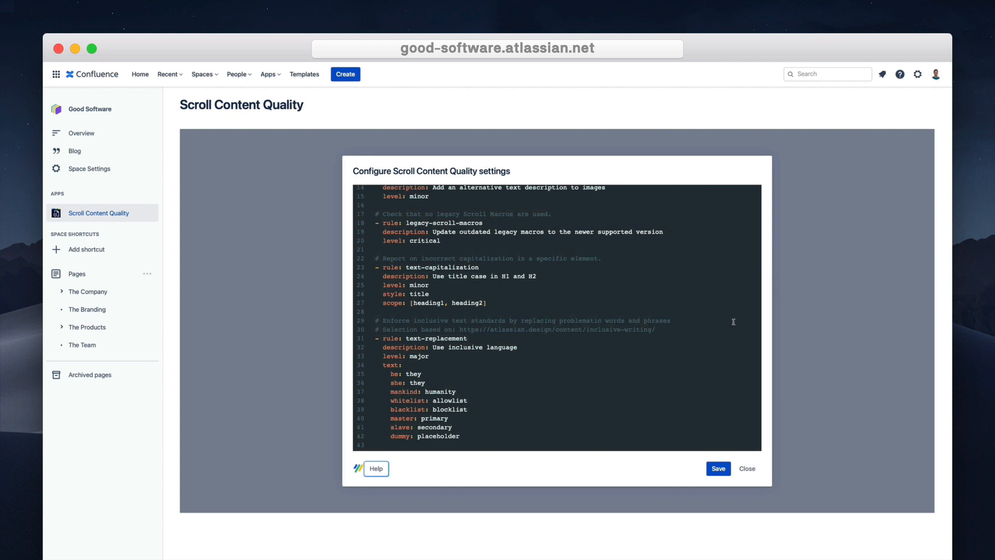
pyautogui.moveTo(451, 432)
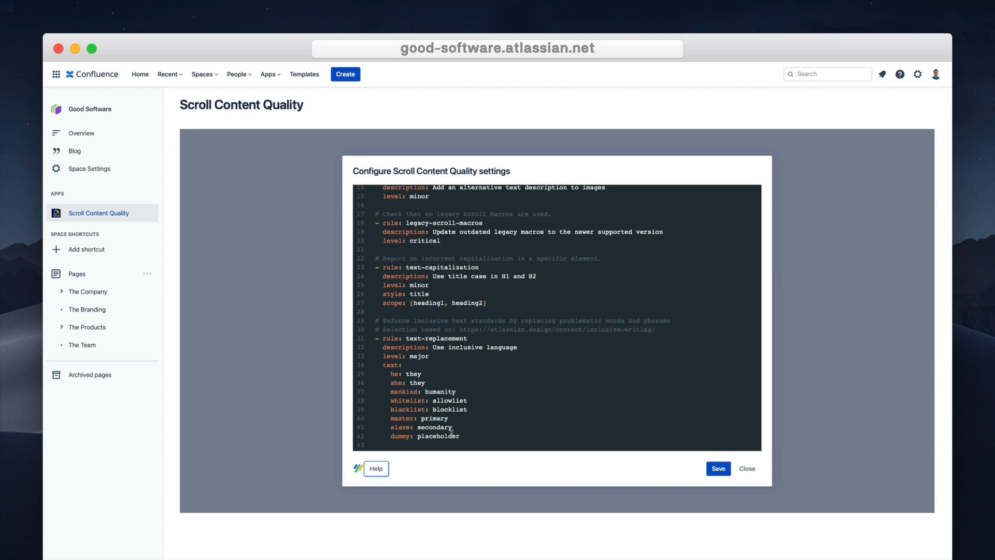
pyautogui.scroll(-3)
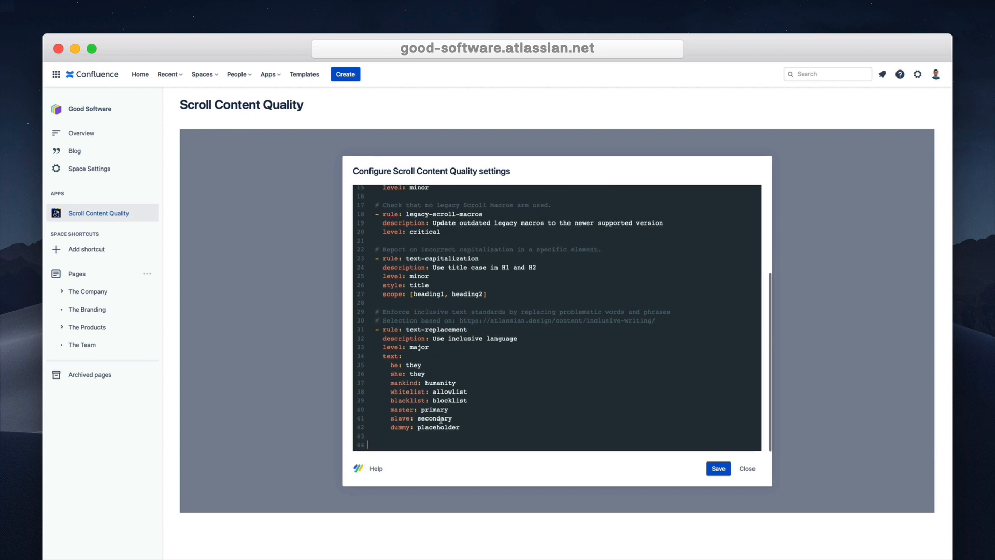
pyautogui.scroll(-3)
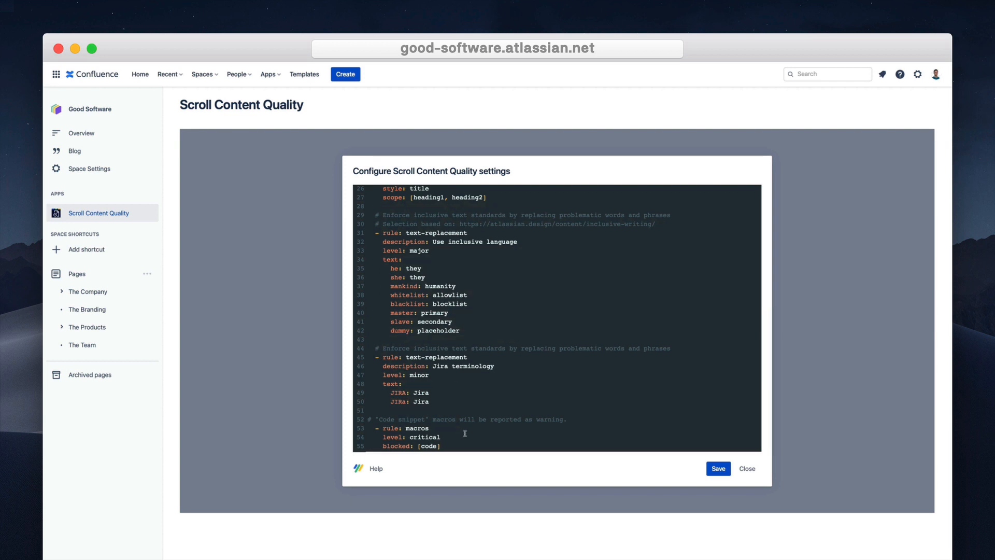
pyautogui.moveTo(621, 459)
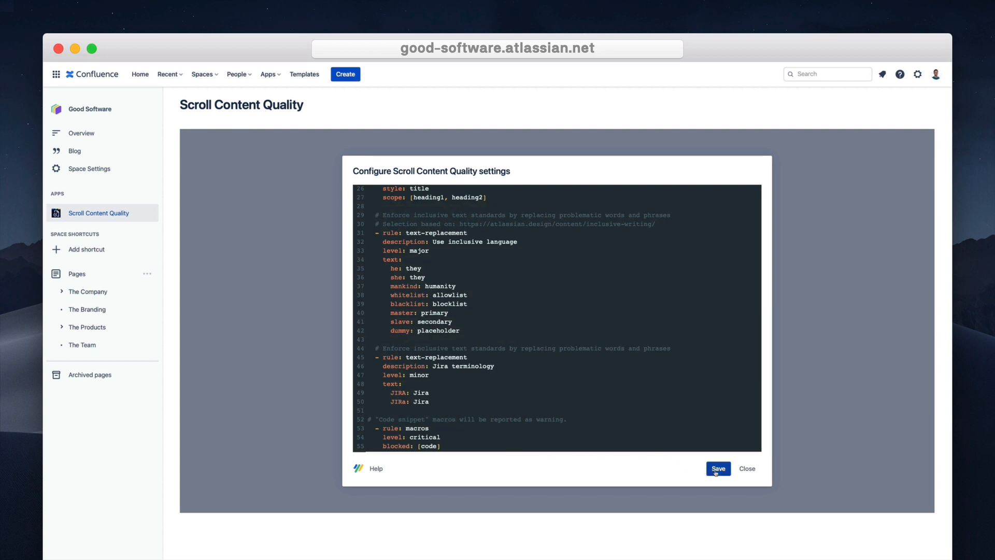
# Save the custom rules and add an 'Is the app free?' section to the SmartApp FAQs page.
pyautogui.click(718, 469)
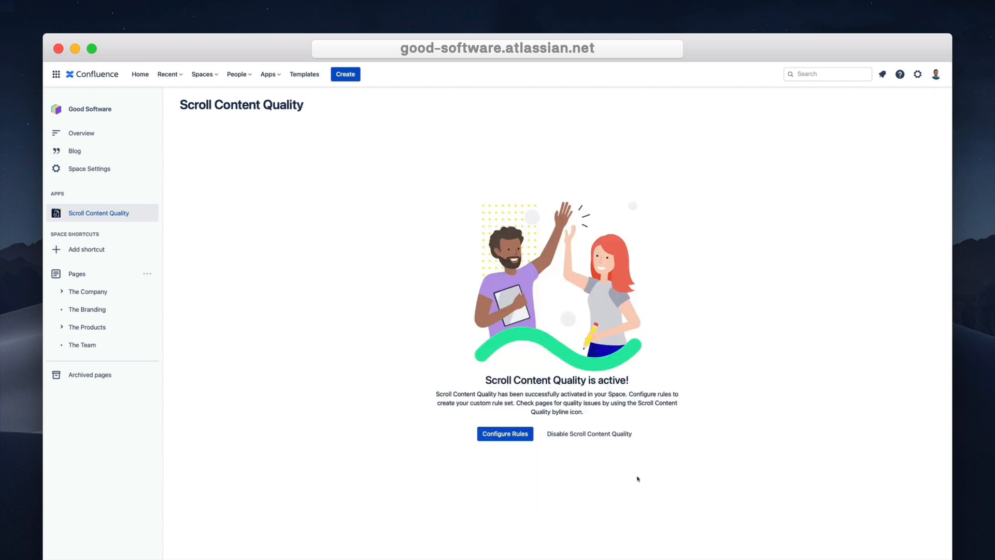
pyautogui.click(61, 327)
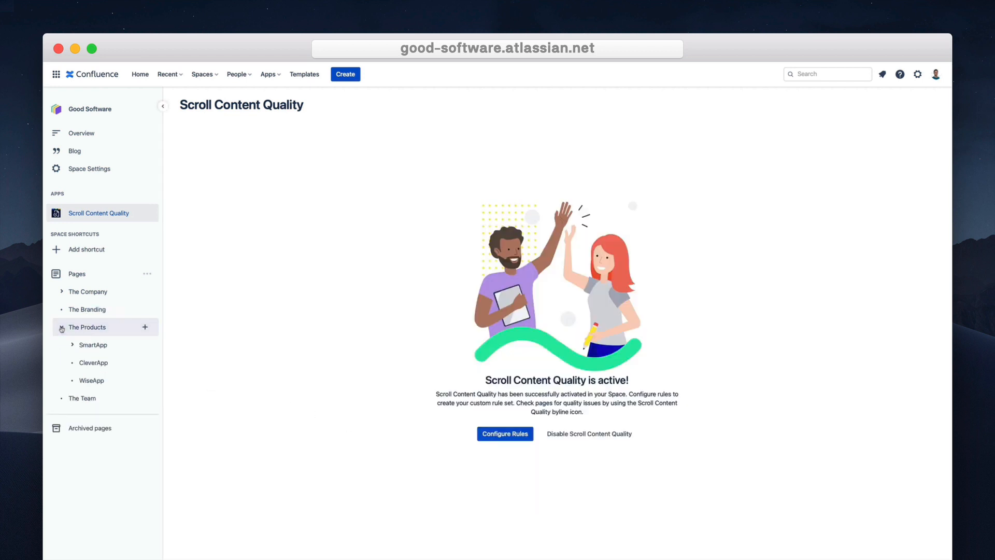
pyautogui.click(96, 363)
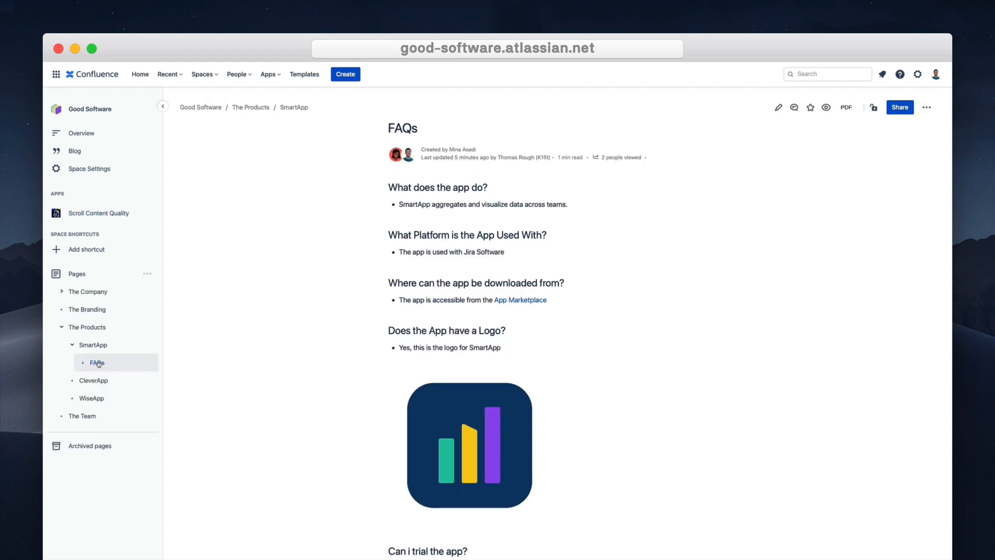
pyautogui.click(778, 107)
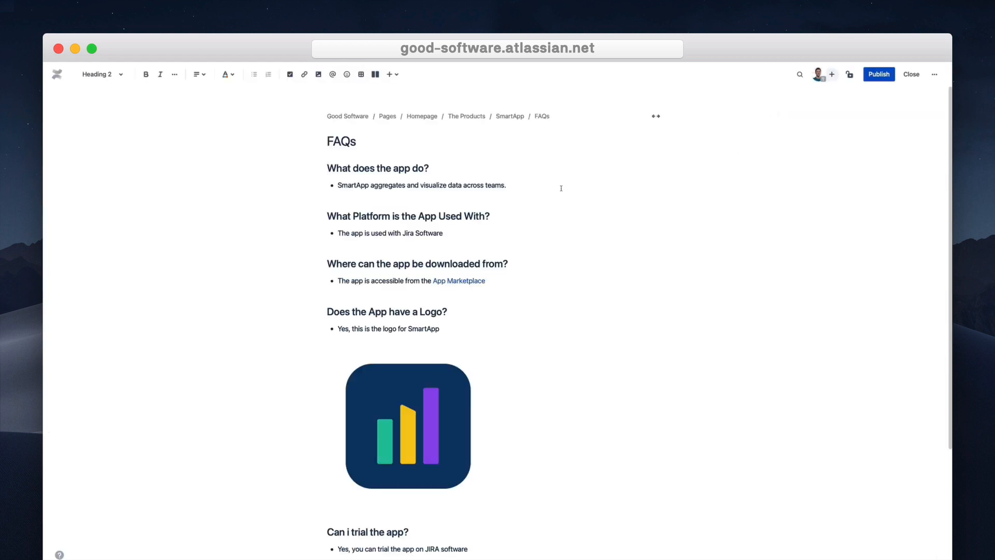
pyautogui.write('is the app free?')
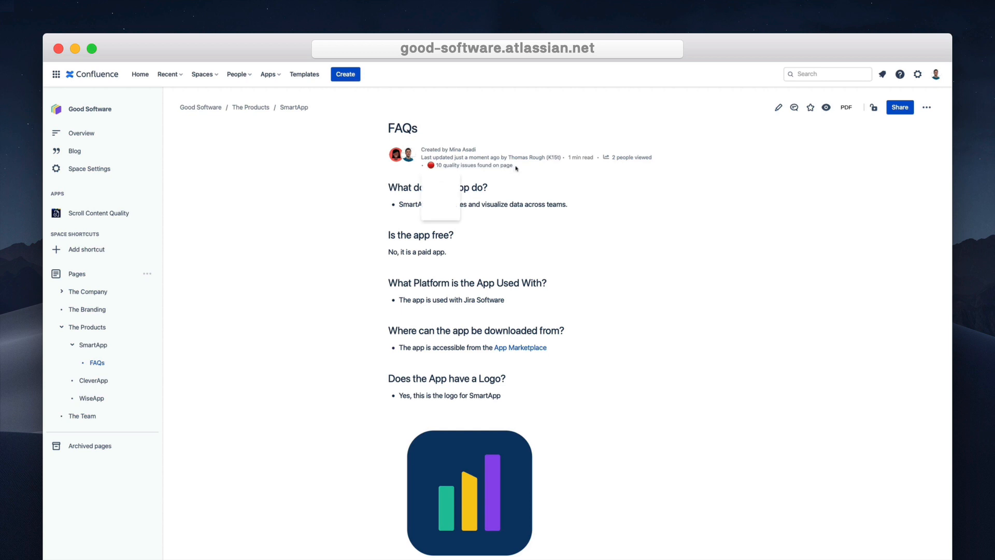
# Open the full quality report from the '10 quality issues found on page' byline item.
pyautogui.click(472, 164)
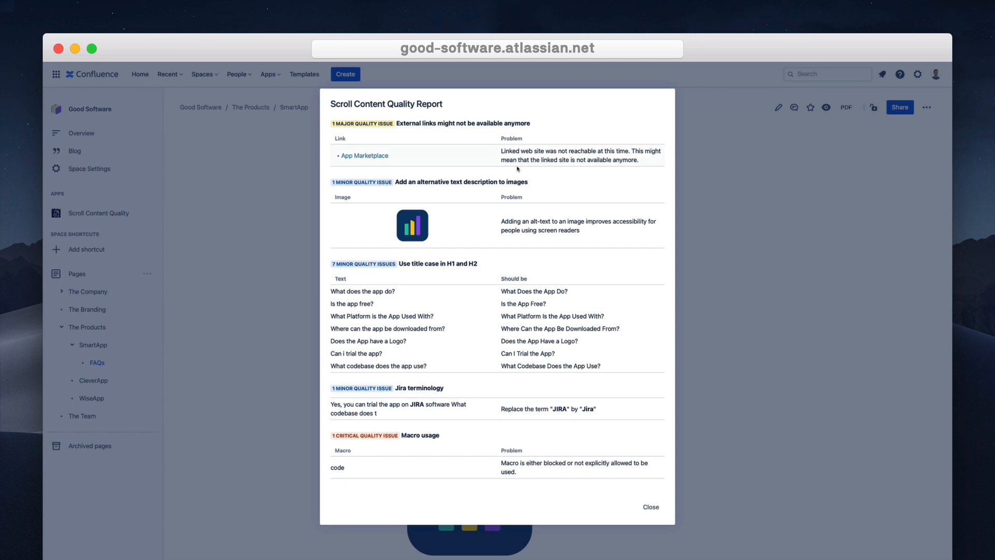
pyautogui.moveTo(670, 161)
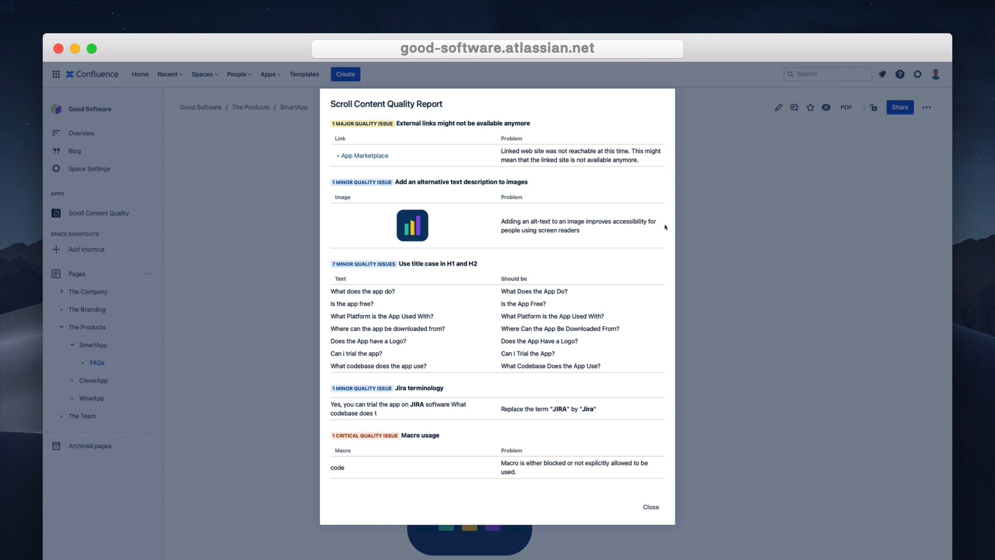
pyautogui.moveTo(656, 316)
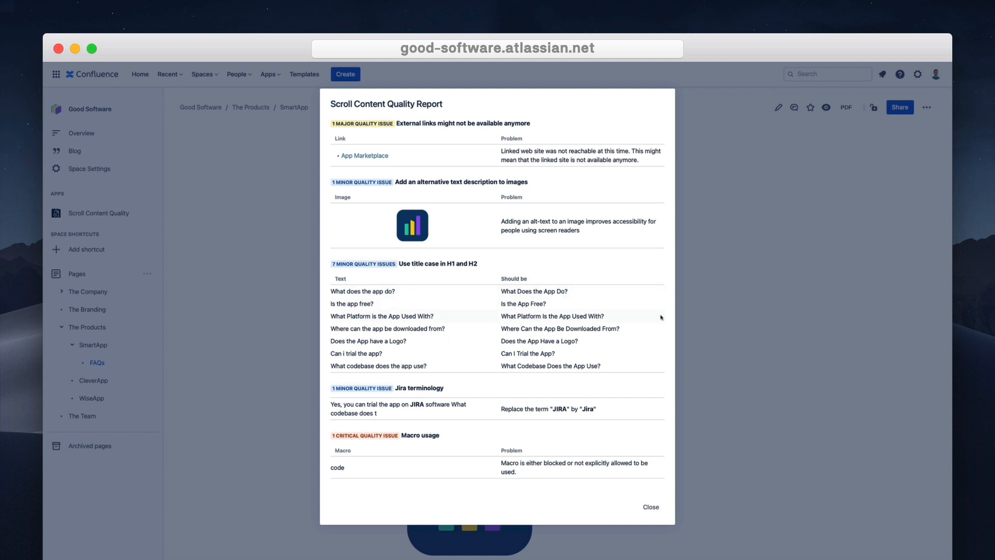
pyautogui.moveTo(659, 411)
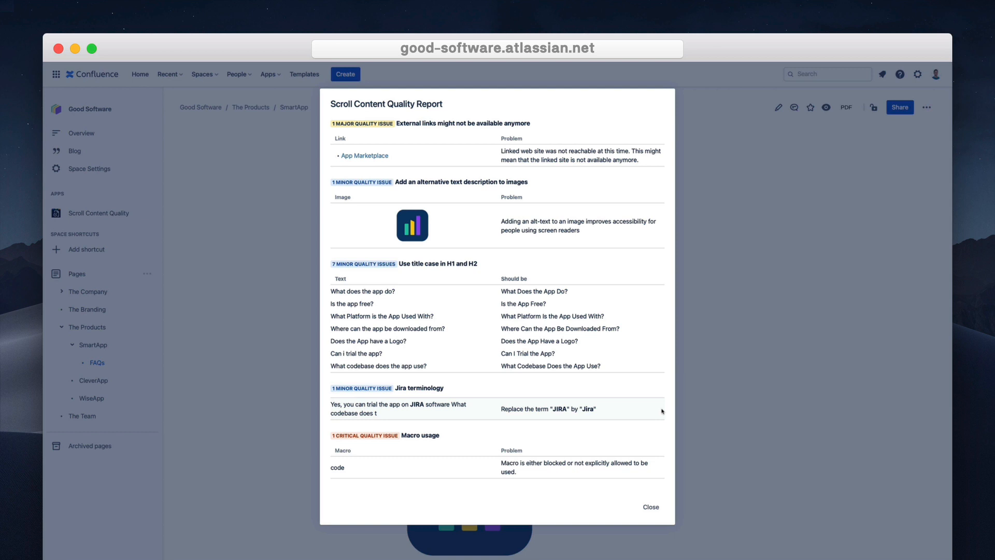
pyautogui.moveTo(650, 507)
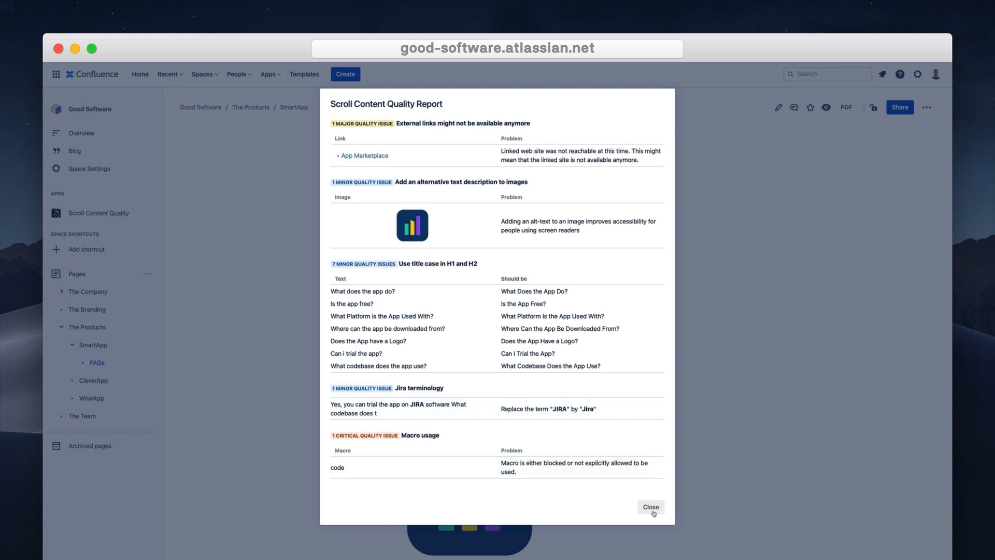
# Close the quality report and check the byline's quality status popup.
pyautogui.click(650, 507)
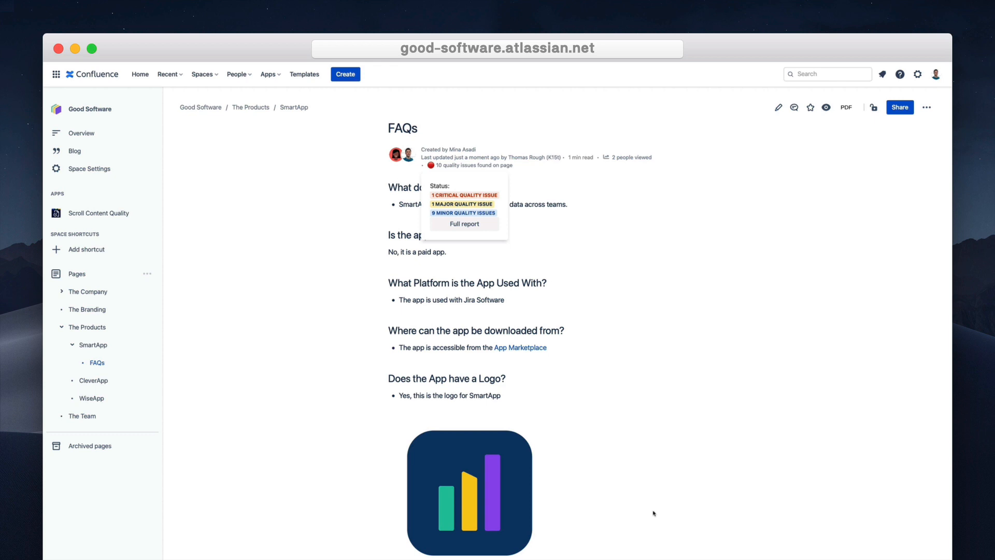
pyautogui.click(464, 223)
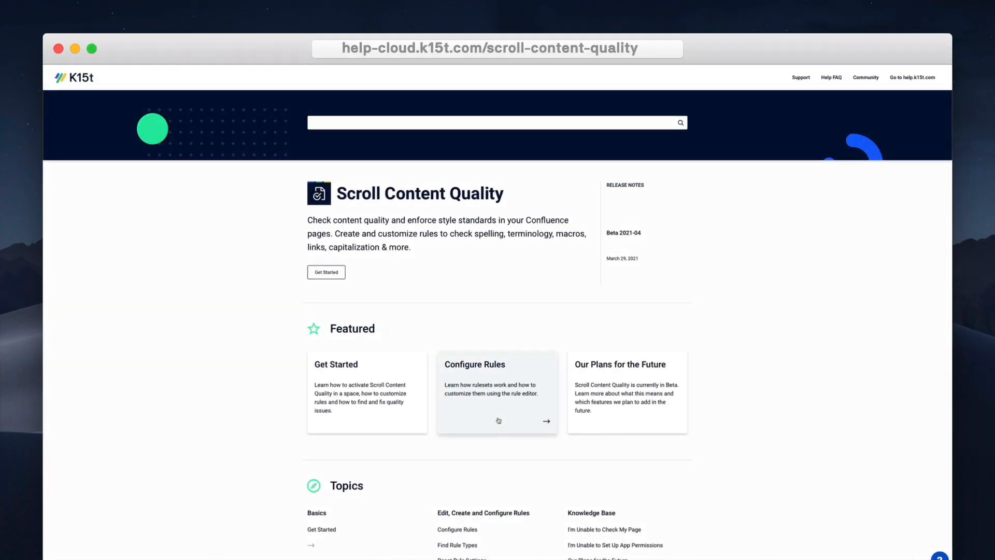
# Open the Configure Rules guide and then the text-replacement rule type documentation.
pyautogui.click(497, 392)
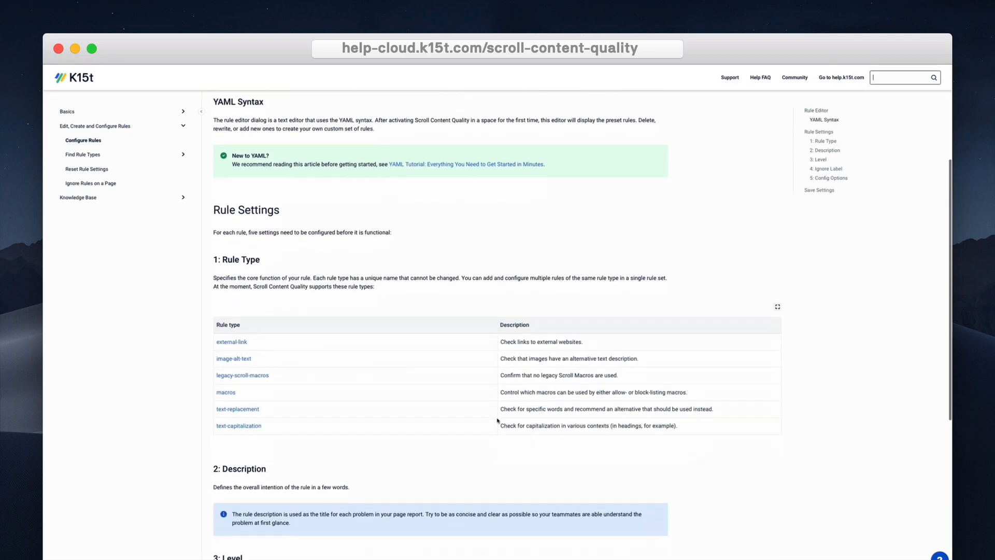
pyautogui.scroll(-3)
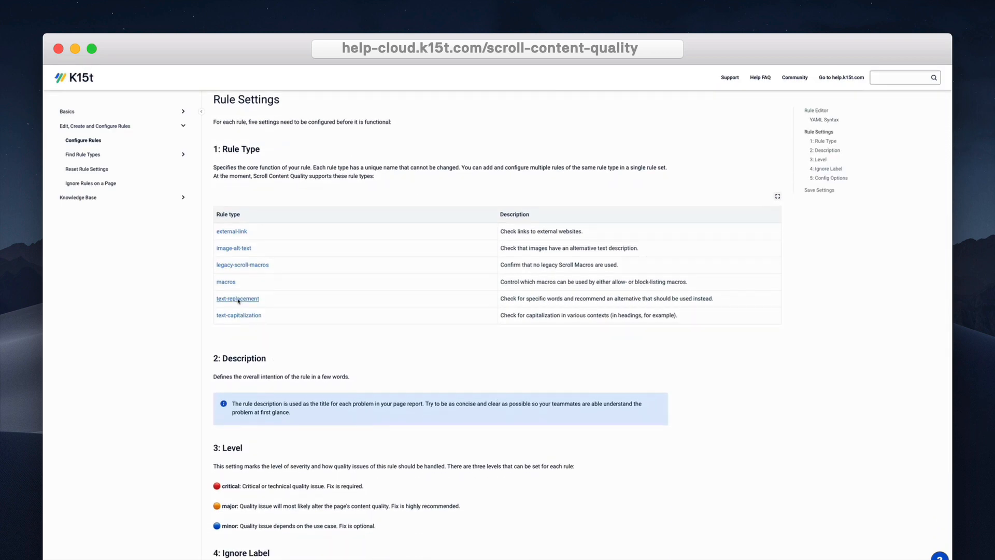
pyautogui.click(237, 298)
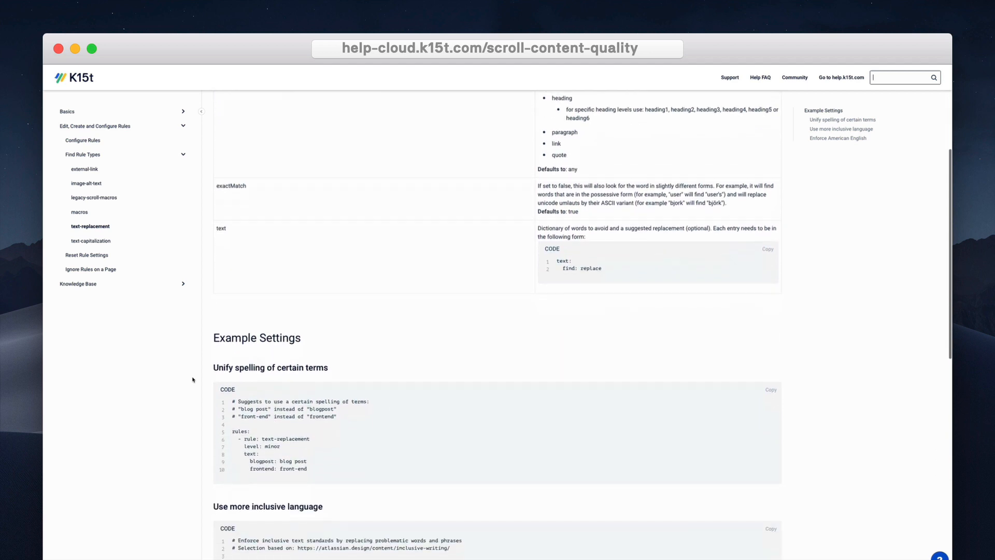
pyautogui.scroll(-3)
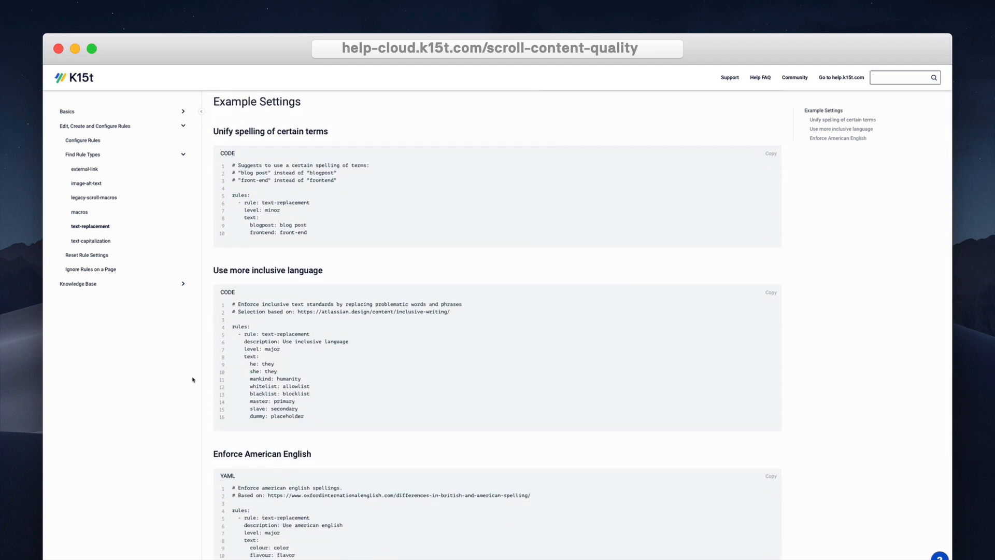